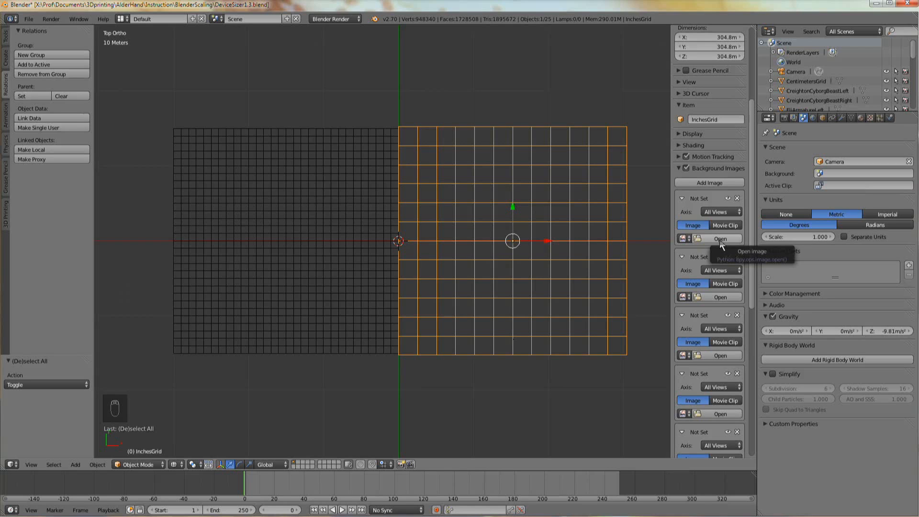
# Step: Preview the finished scene with the side photo behind the grid in Right Ortho view
pyautogui.click(717, 238)
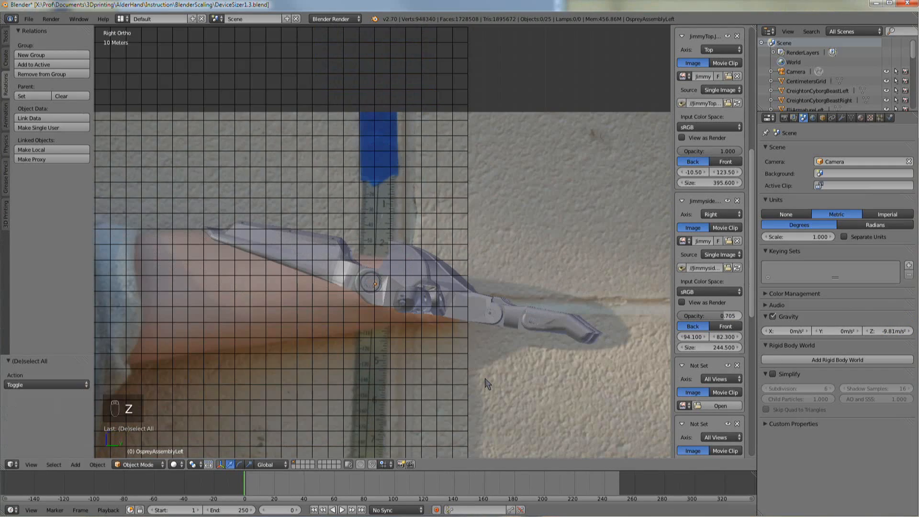
pyautogui.press('numpad_7')
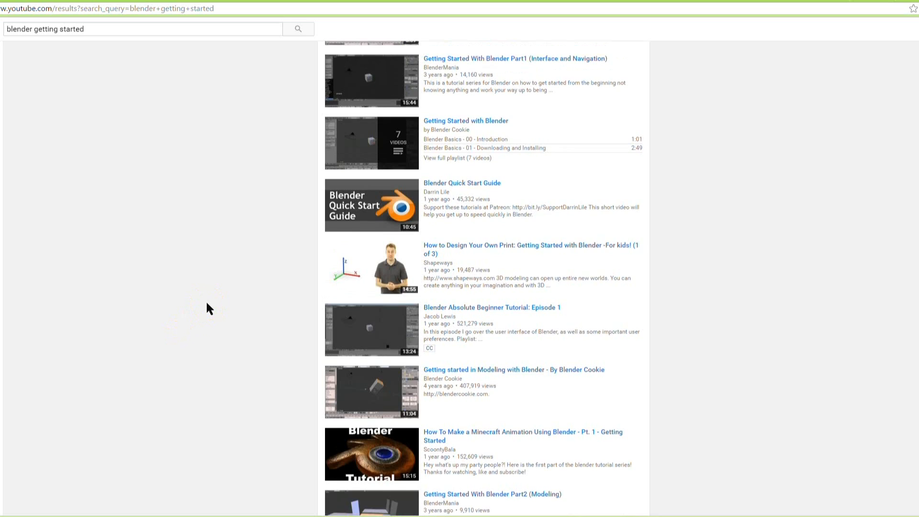
# Step: Scroll through the YouTube results for 'blender getting started'
pyautogui.scroll(3)
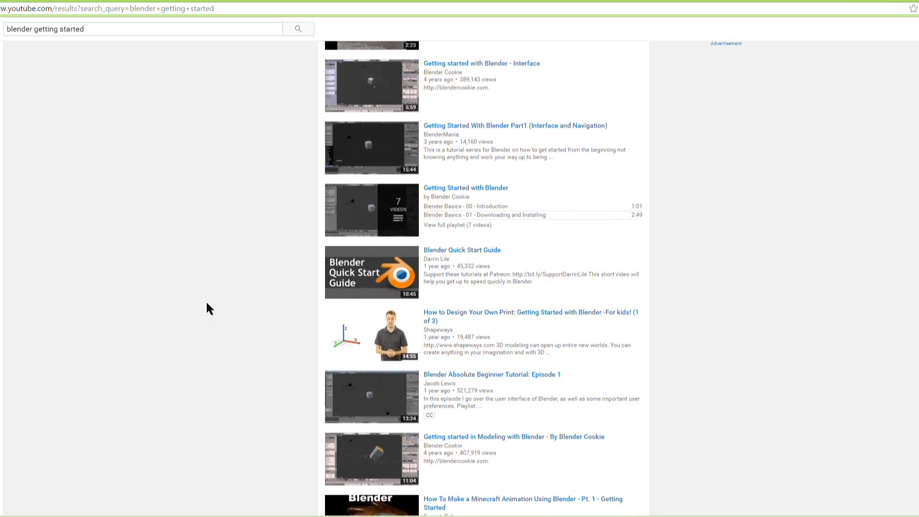
pyautogui.scroll(-3)
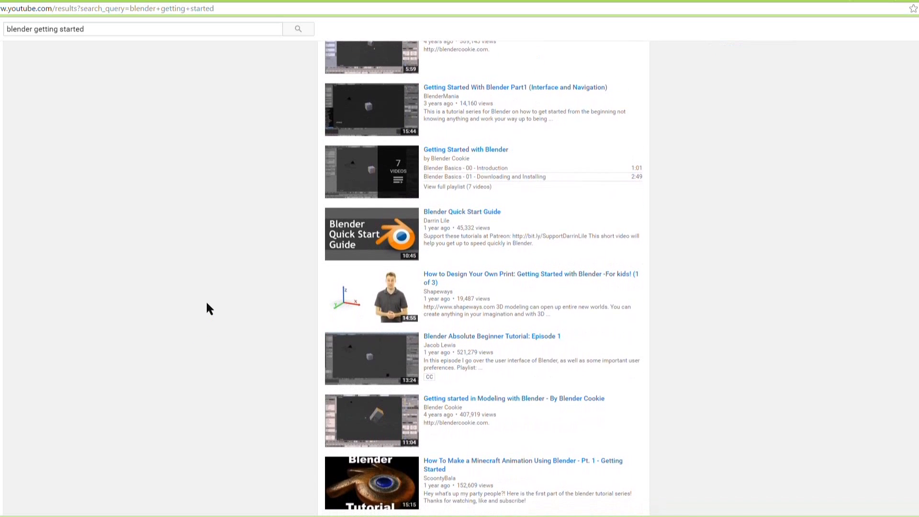
pyautogui.scroll(-3)
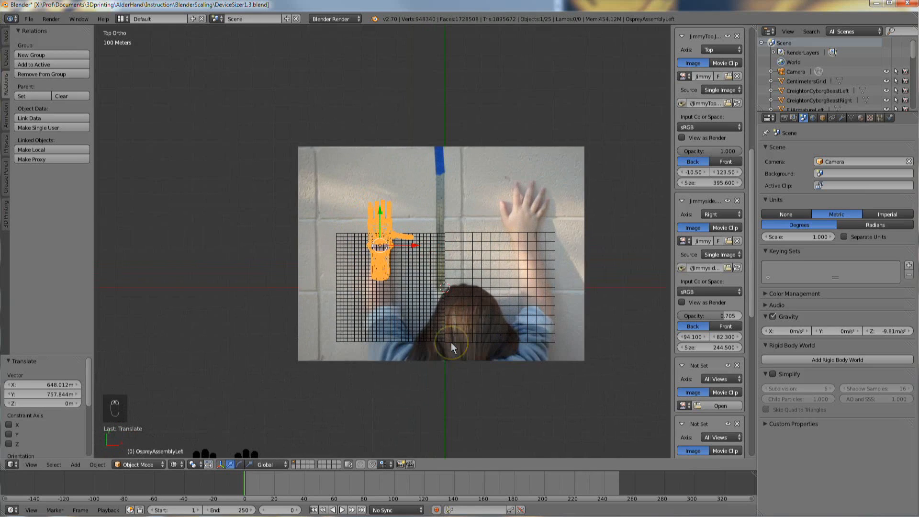
# Step: Open DeviceSizer1.3.blend from the BlenderScaling folder in Blender
pyautogui.scroll(-3)
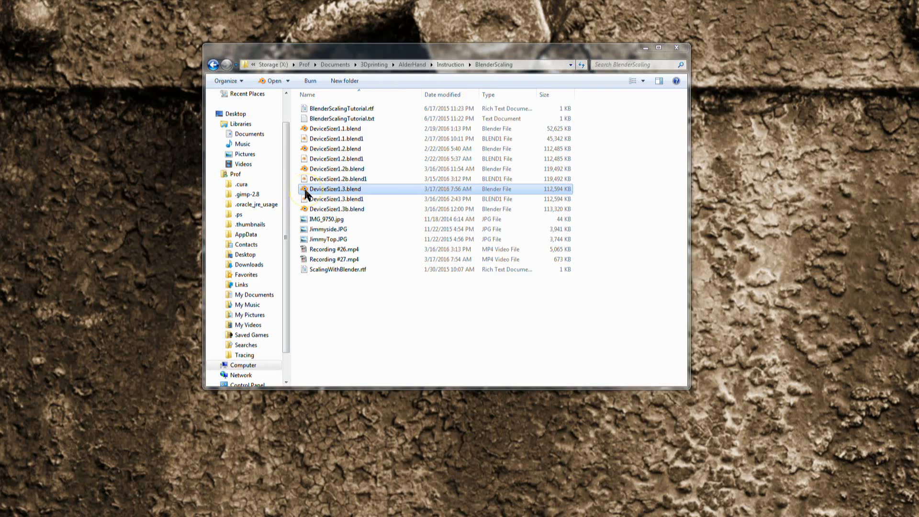
pyautogui.doubleClick(335, 189)
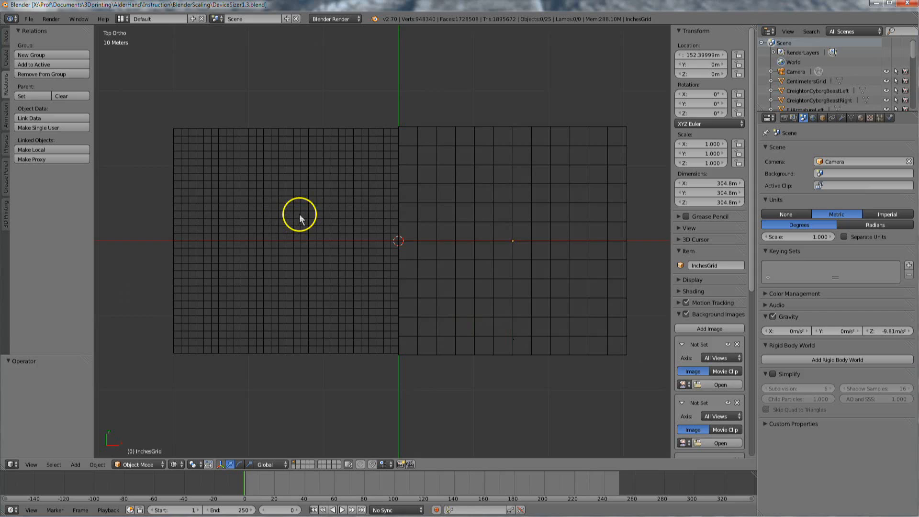
pyautogui.moveTo(458, 224)
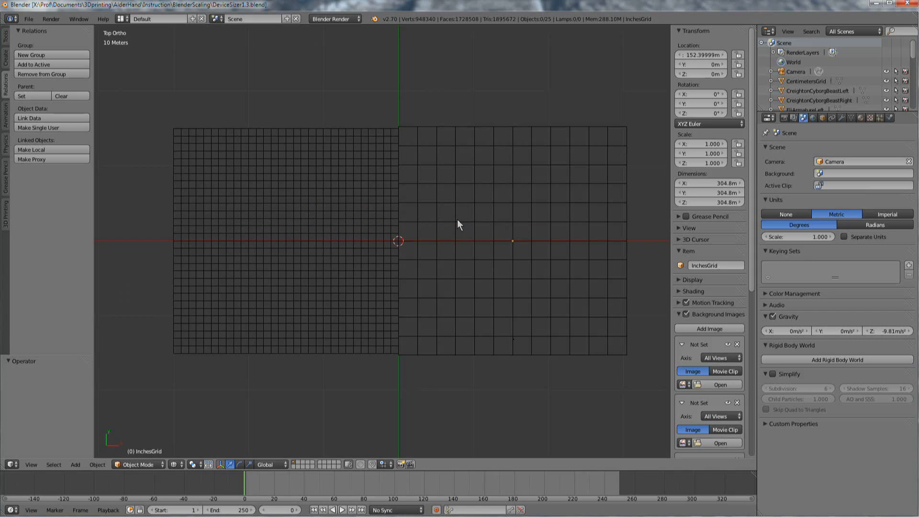
pyautogui.moveTo(373, 218)
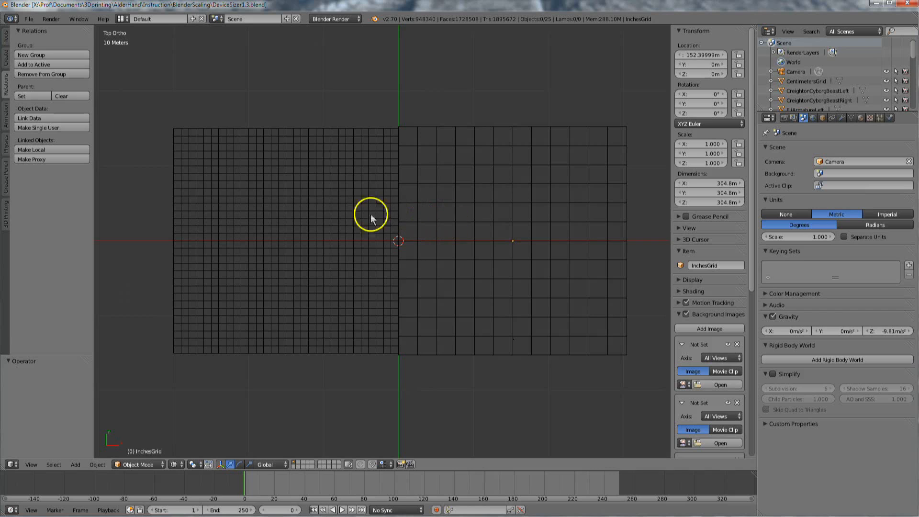
# Step: Select the CentimetersGrid on the left, then the InchesGrid on the right
pyautogui.click(370, 218)
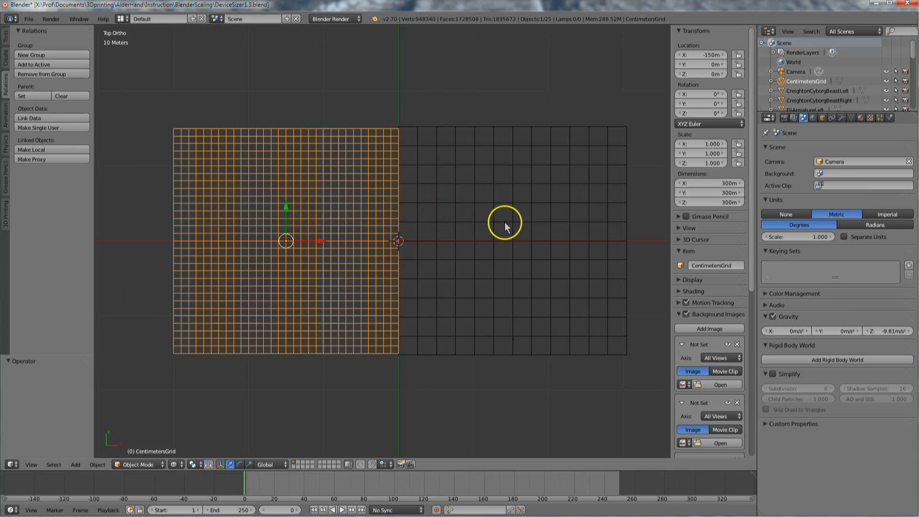
pyautogui.click(511, 241)
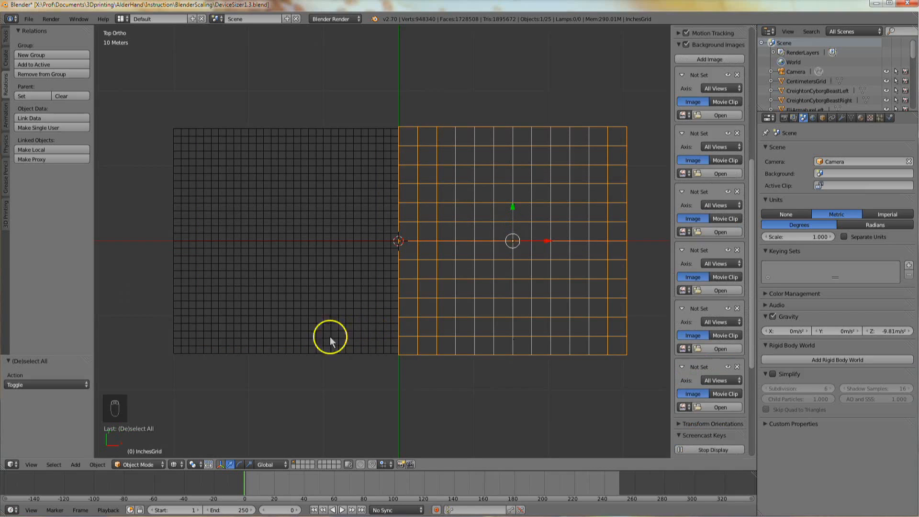
pyautogui.moveTo(86, 413)
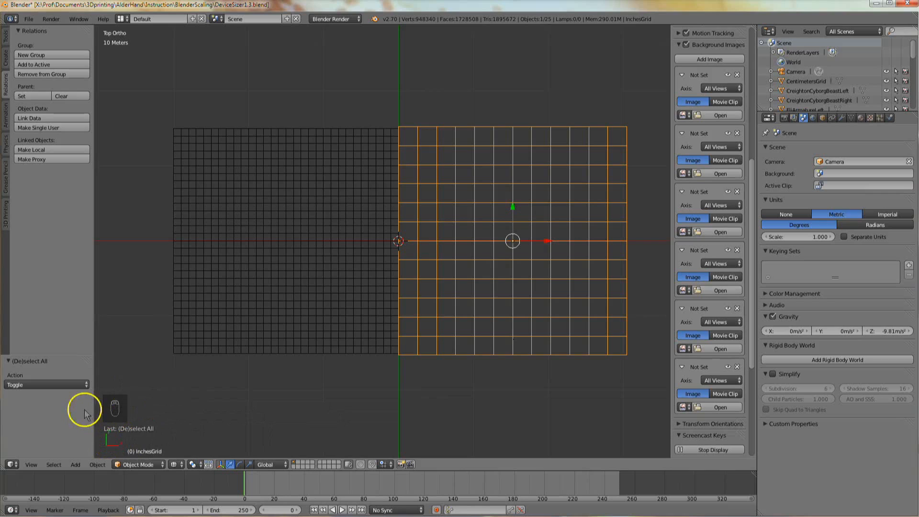
pyautogui.moveTo(85, 447)
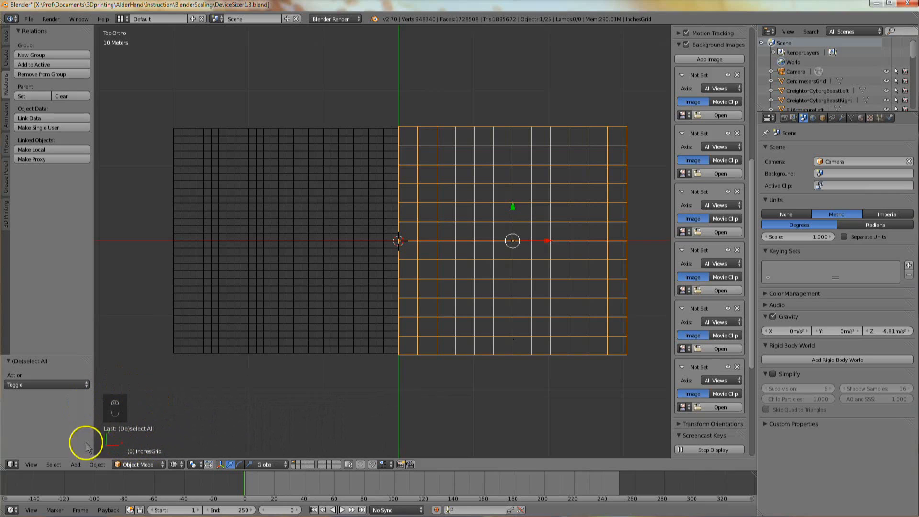
pyautogui.moveTo(97, 425)
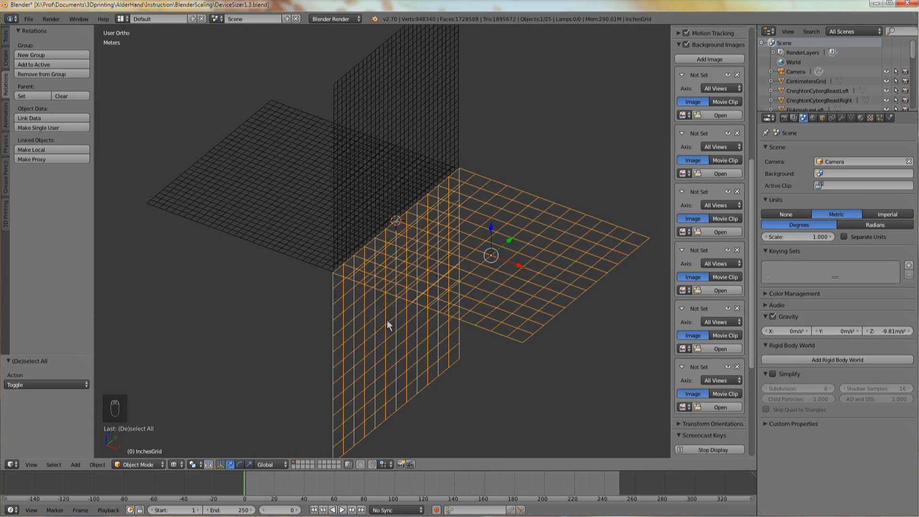
pyautogui.press('NUMPAD_7')
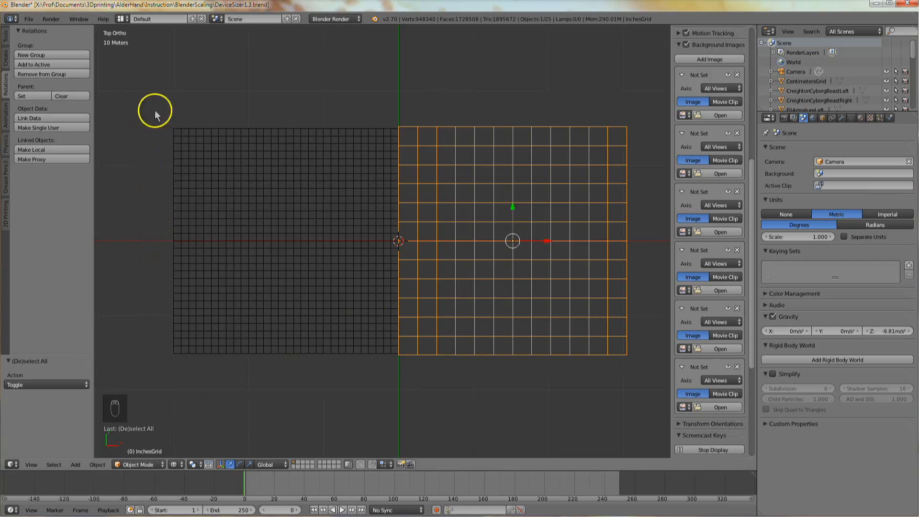
pyautogui.moveTo(141, 66)
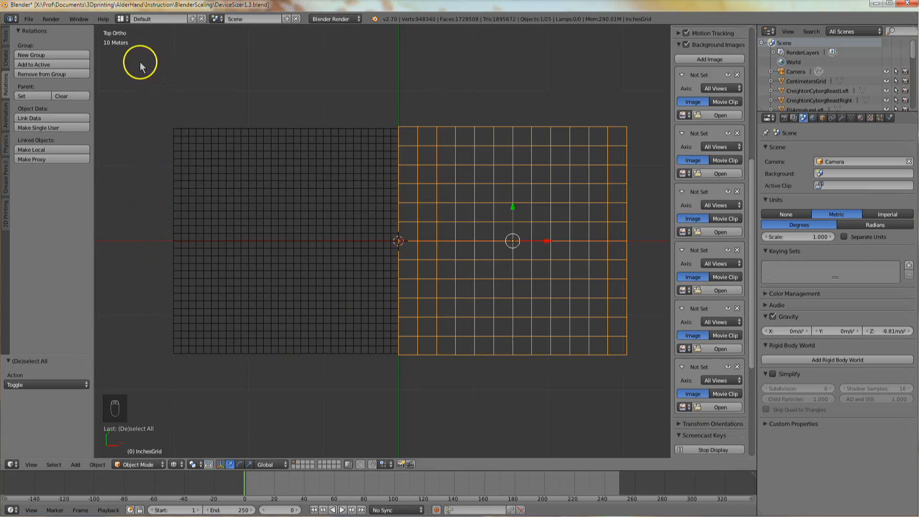
pyautogui.moveTo(99, 44)
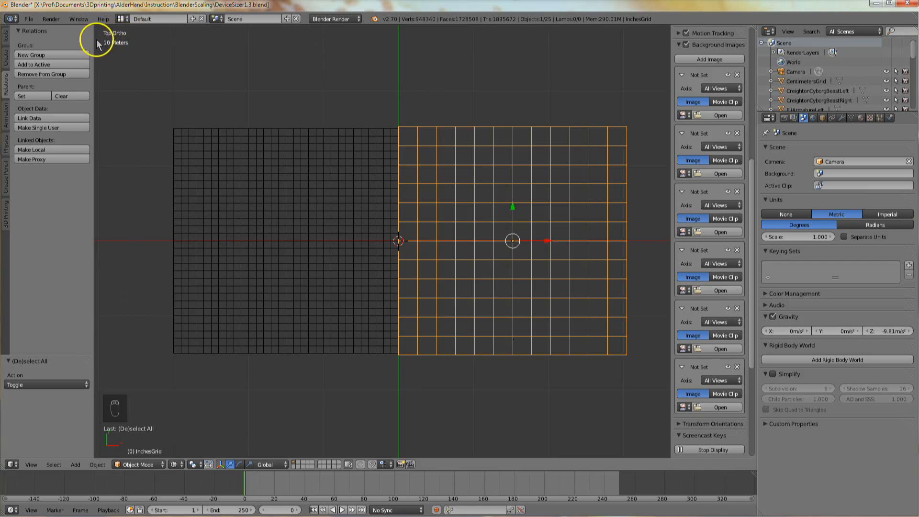
pyautogui.press('NUMPAD_5')
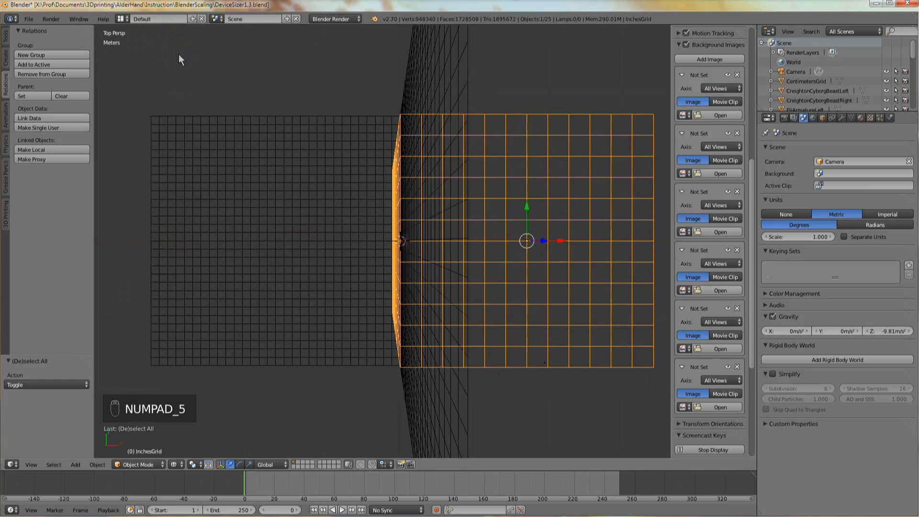
pyautogui.moveTo(115, 35)
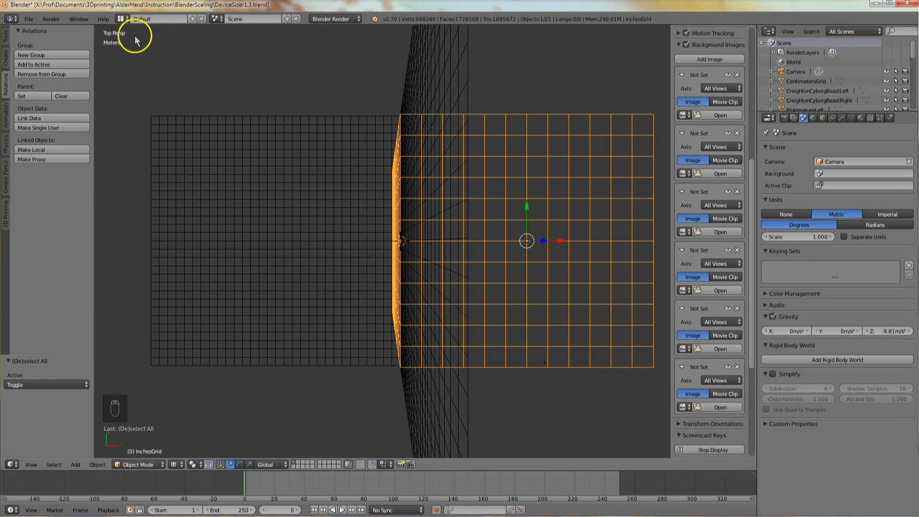
pyautogui.press('NUMPAD_5')
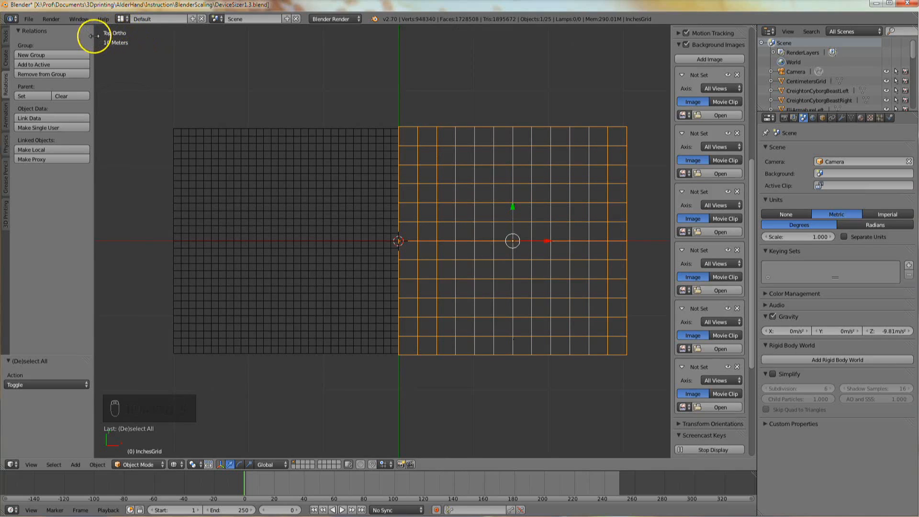
pyautogui.press('n')
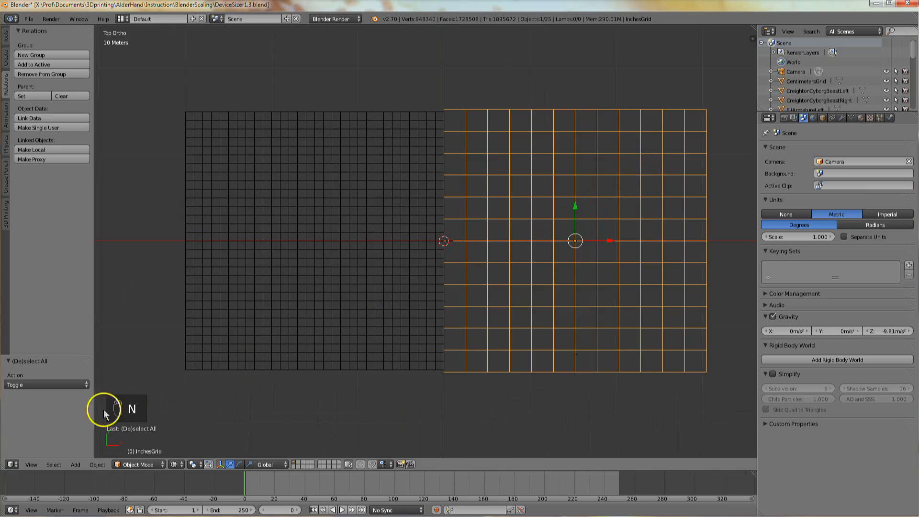
pyautogui.press('n')
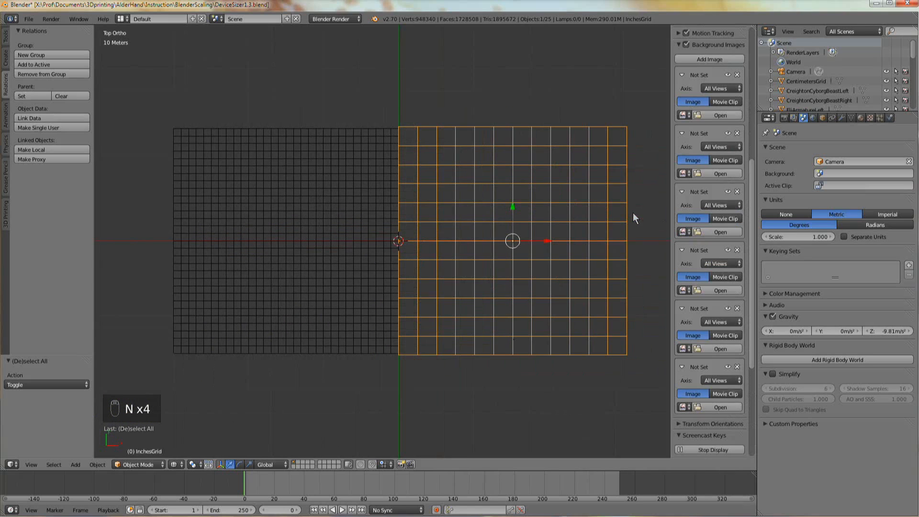
pyautogui.scroll(3)
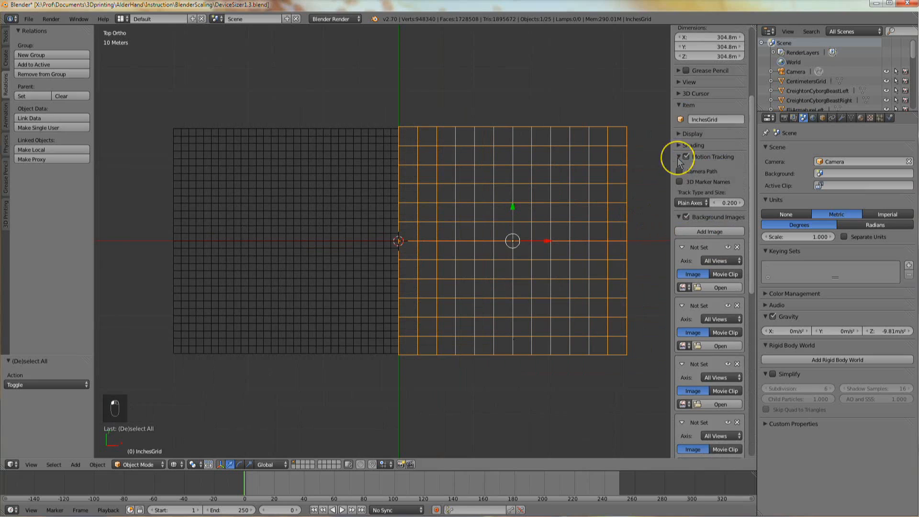
pyautogui.click(680, 156)
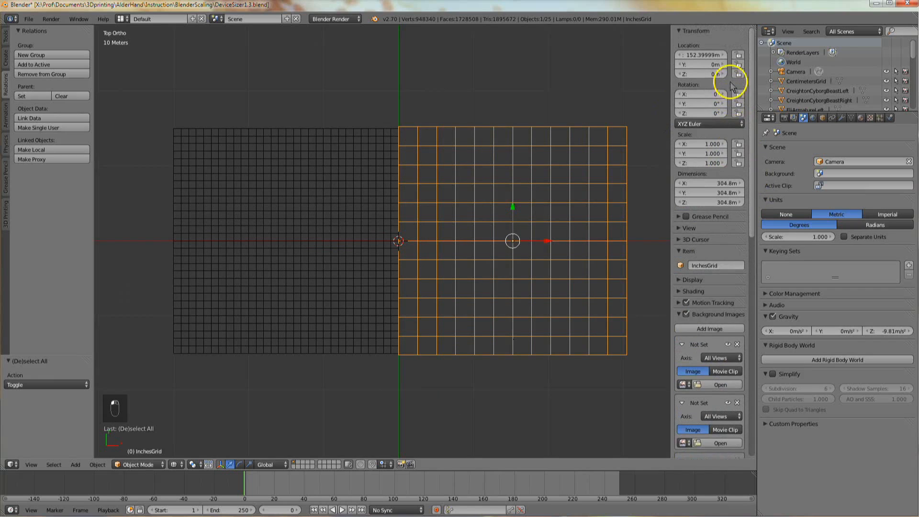
pyautogui.scroll(-3)
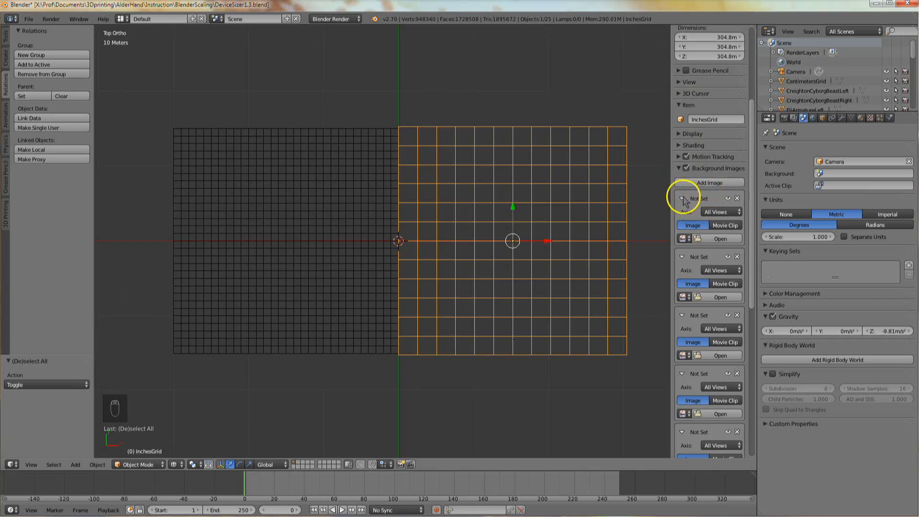
pyautogui.moveTo(714, 204)
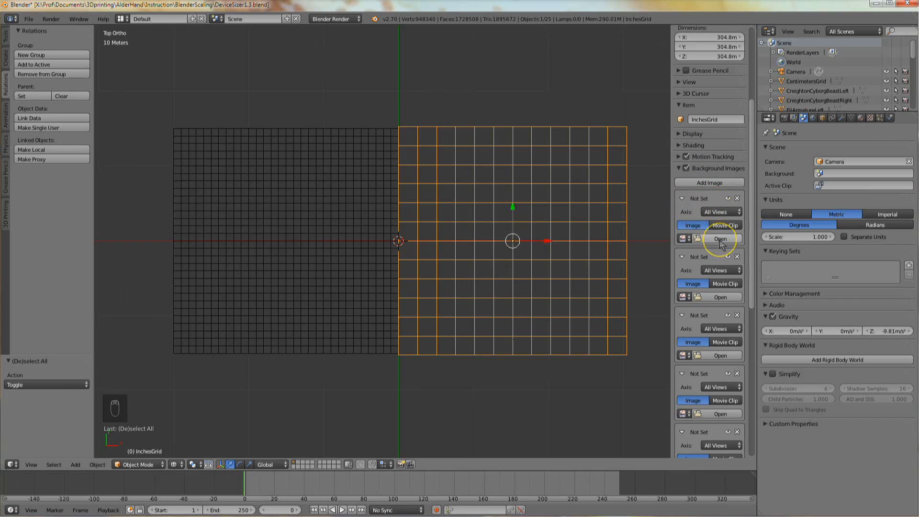
pyautogui.moveTo(720, 239)
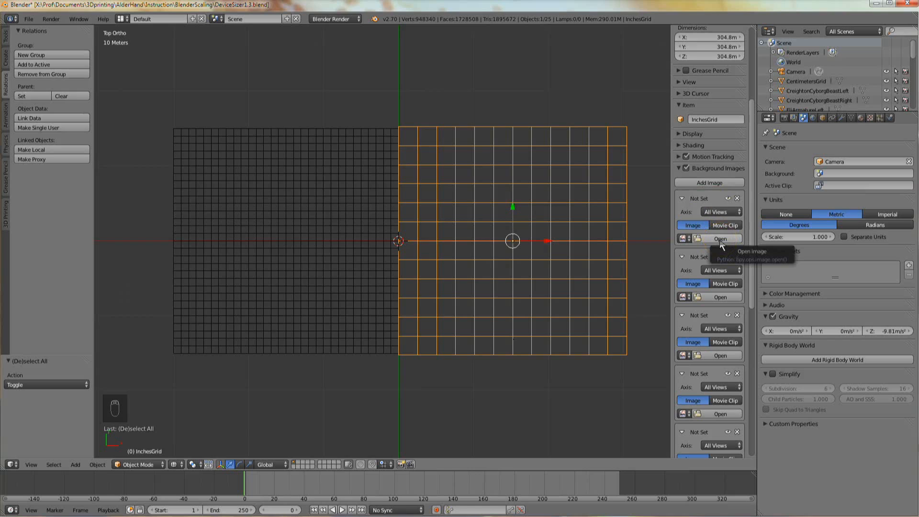
# Step: Load JimmyTop.JPG into the first background image slot at 0.500 opacity
pyautogui.click(716, 238)
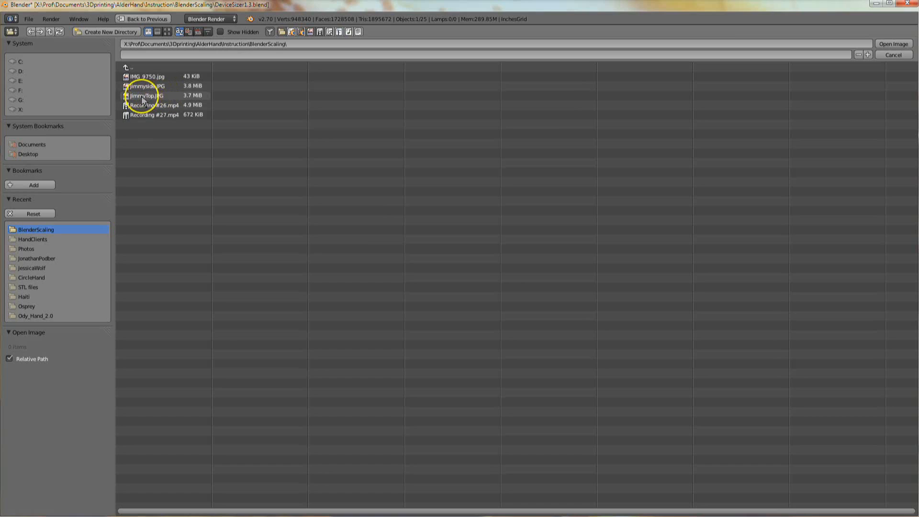
pyautogui.click(142, 95)
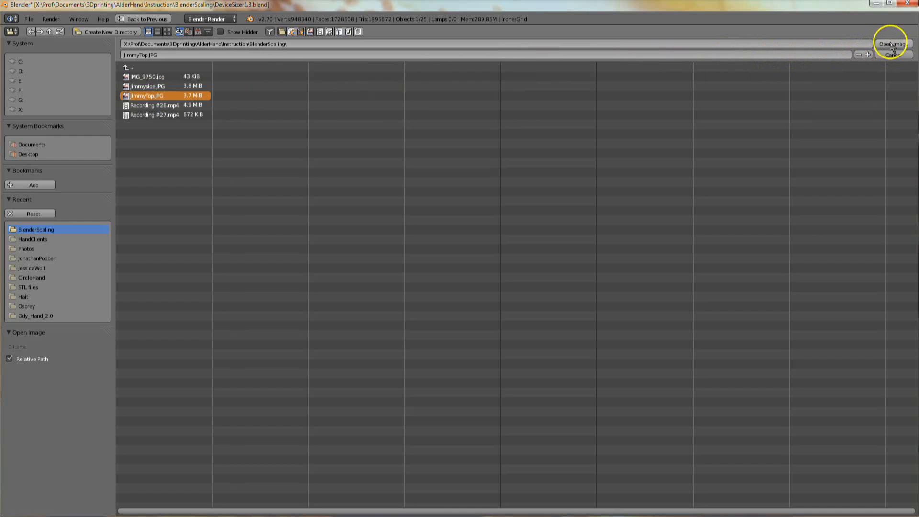
pyautogui.click(893, 43)
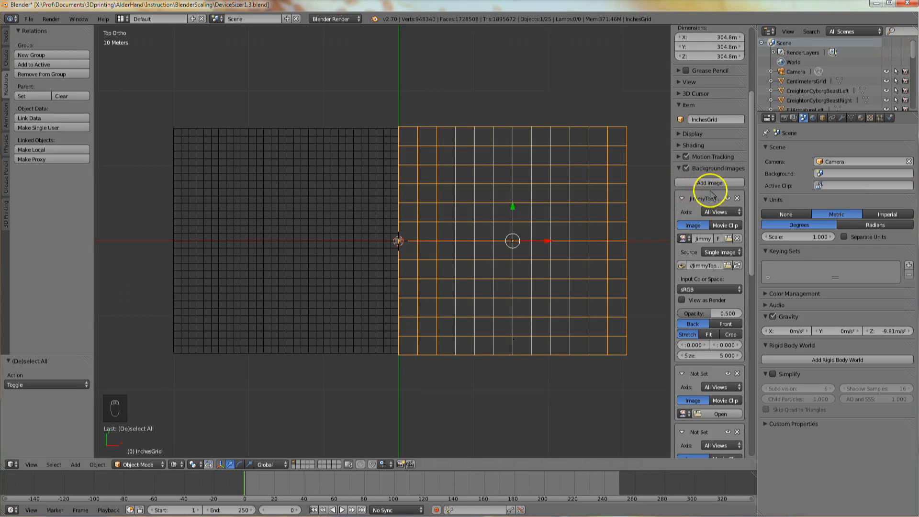
pyautogui.moveTo(746, 304)
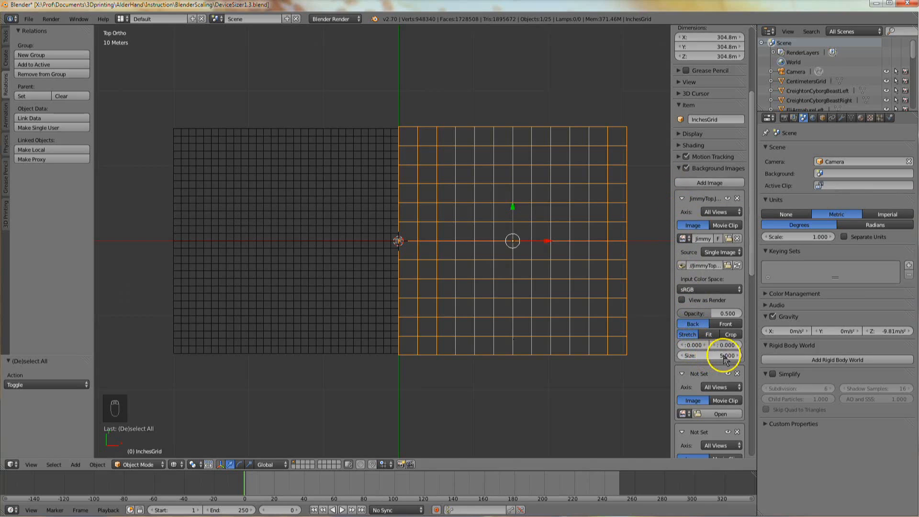
pyautogui.moveTo(701, 356)
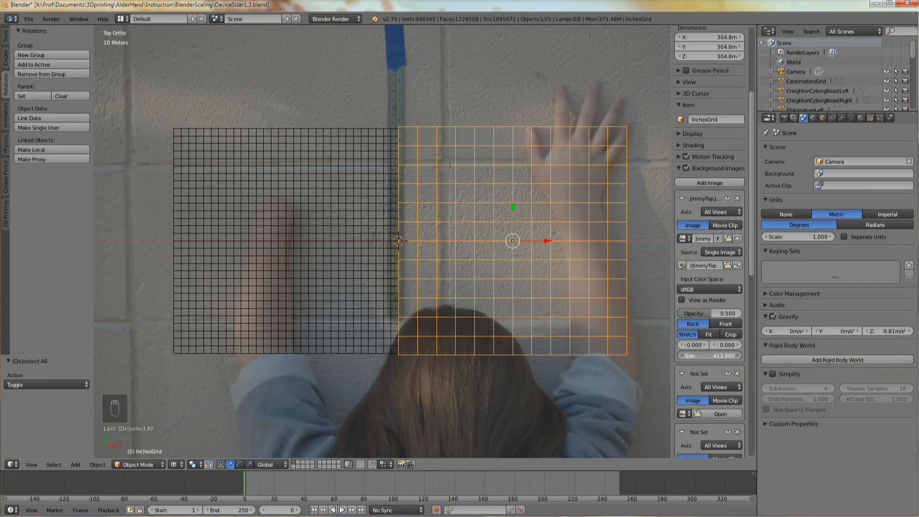
pyautogui.moveTo(696, 345)
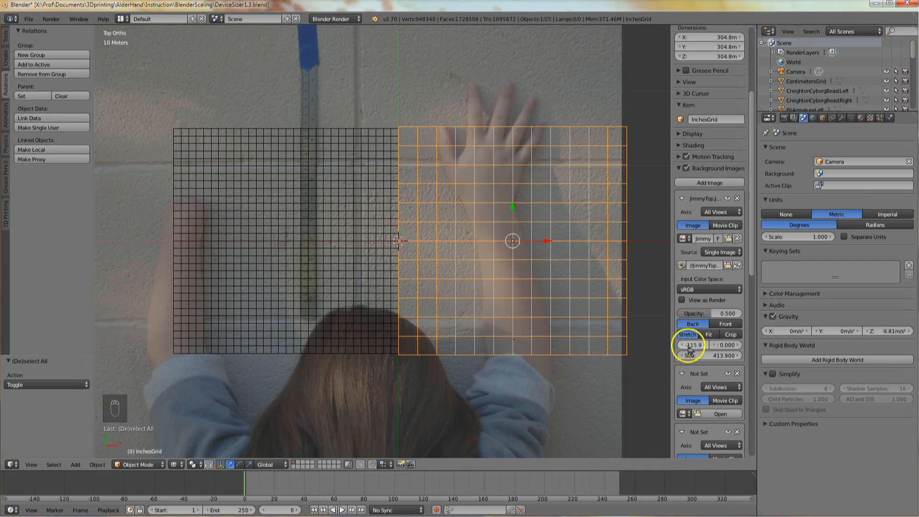
pyautogui.moveTo(352, 314)
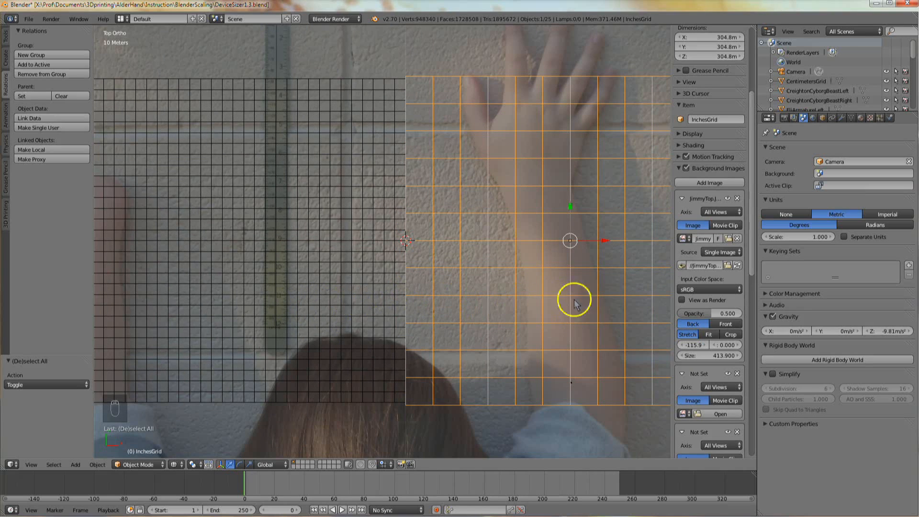
pyautogui.moveTo(698, 323)
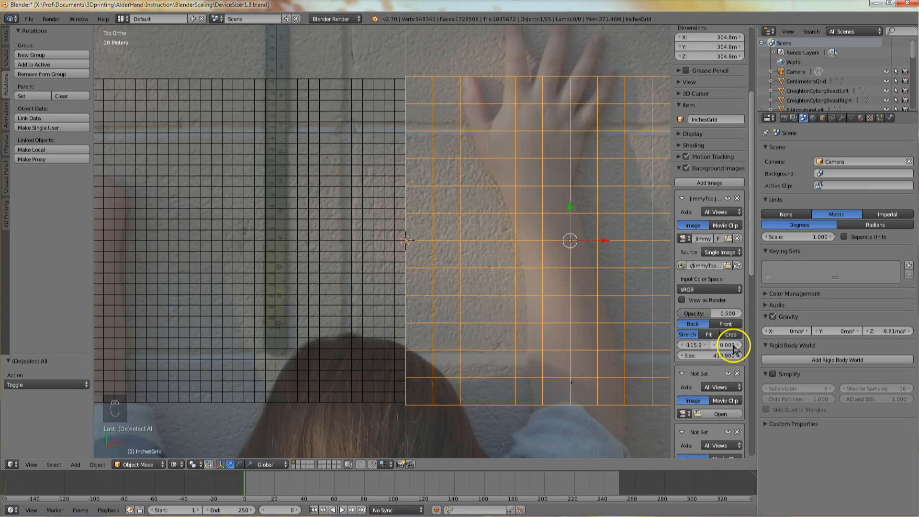
# Step: Offset the JimmyTop photo to X -115.9, Y -108.1 so its ruler meets the inch grid
pyautogui.click(727, 345)
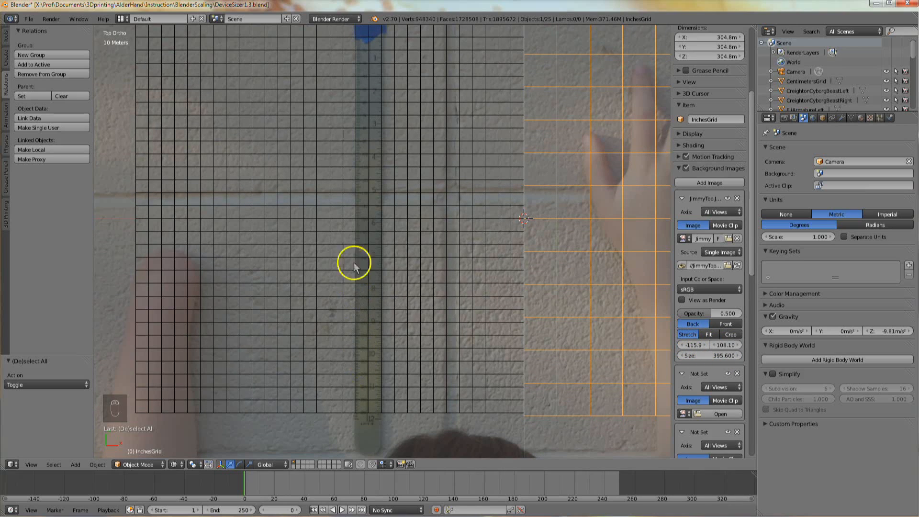
pyautogui.moveTo(365, 160)
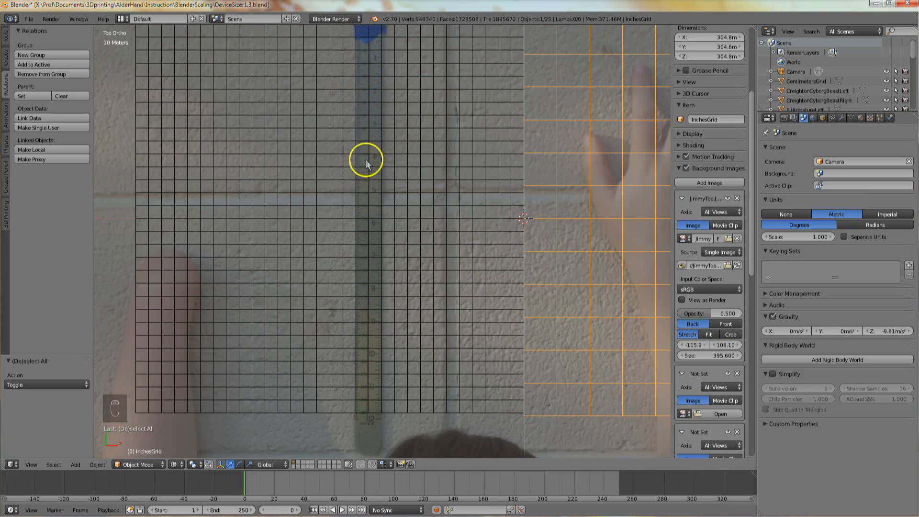
pyautogui.moveTo(380, 419)
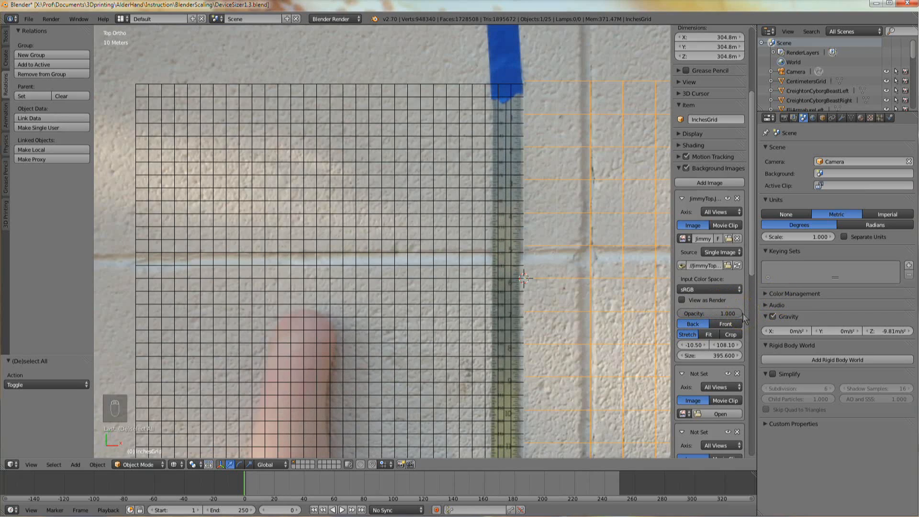
pyautogui.moveTo(725, 345)
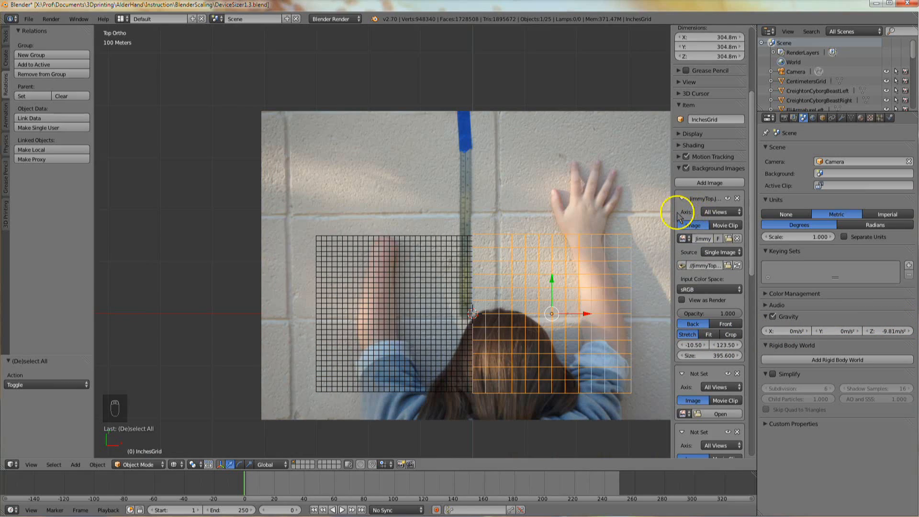
pyautogui.moveTo(721, 212)
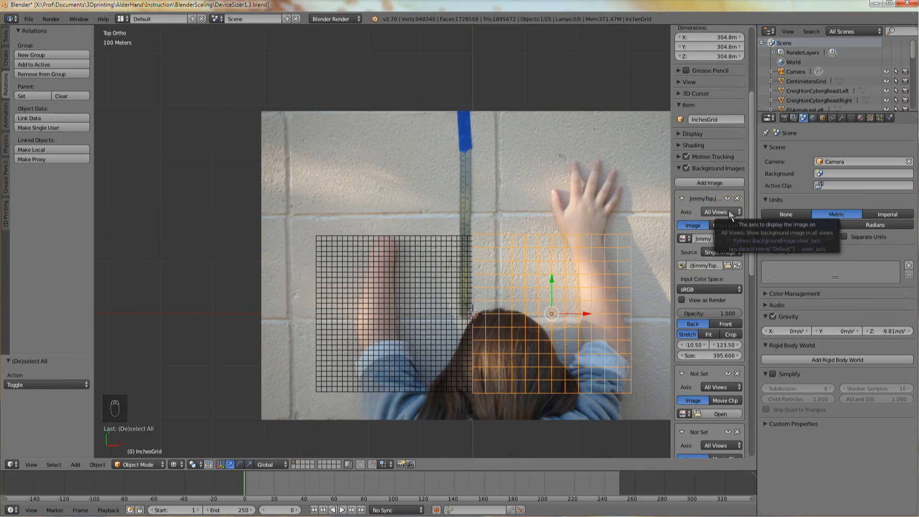
# Step: Set the JimmyTop background image's Axis from All Views to Top
pyautogui.click(721, 211)
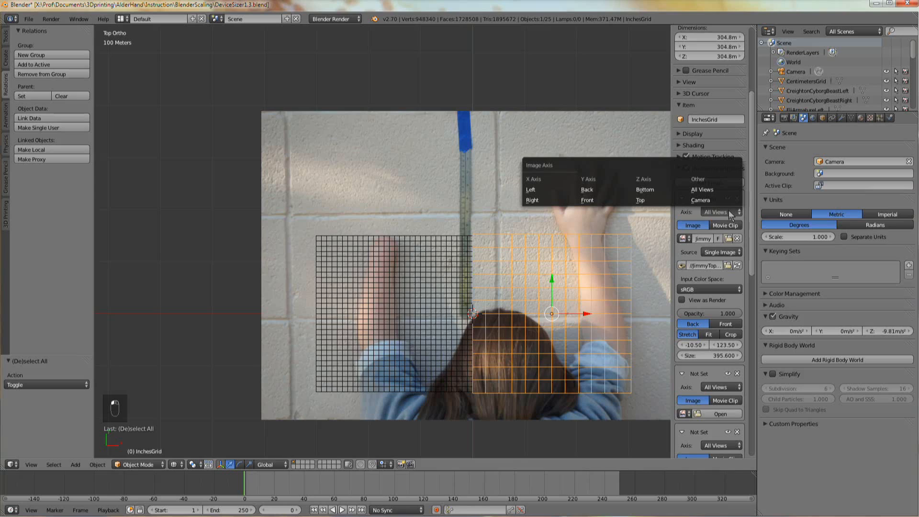
pyautogui.click(640, 200)
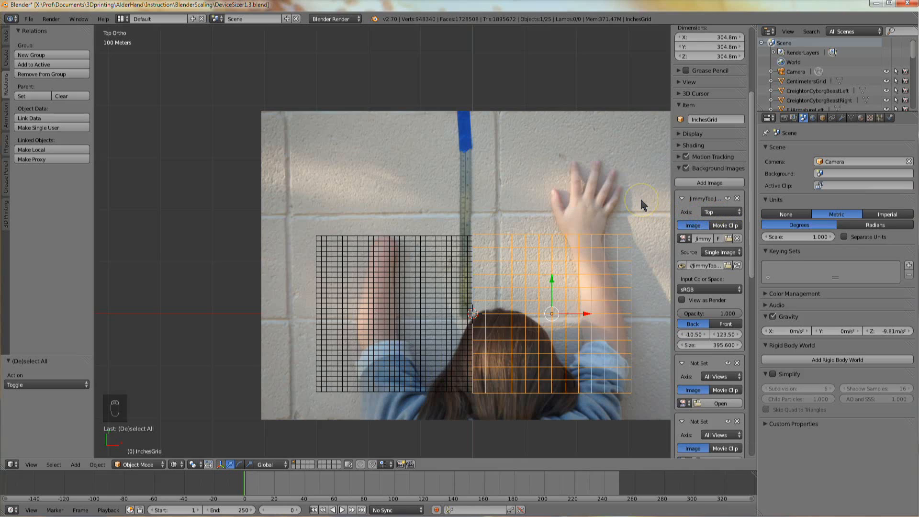
pyautogui.moveTo(652, 205)
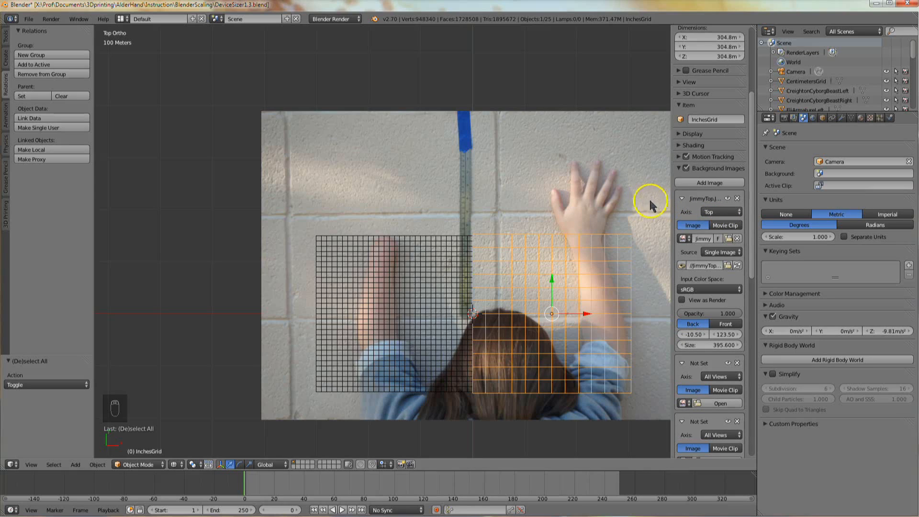
pyautogui.moveTo(754, 194)
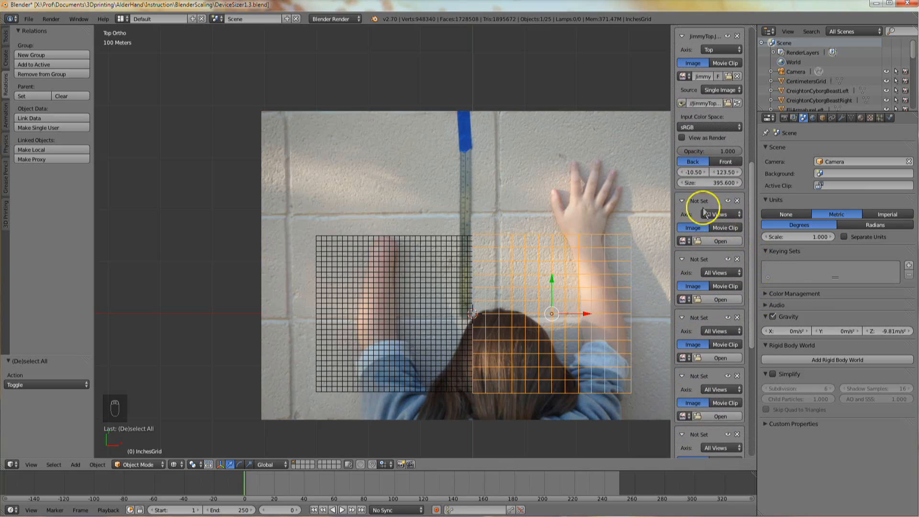
pyautogui.moveTo(735, 220)
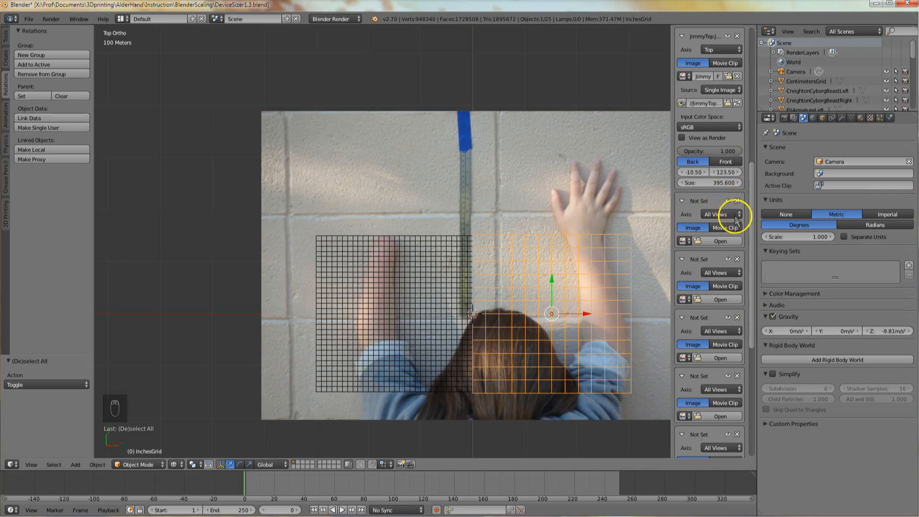
pyautogui.moveTo(719, 249)
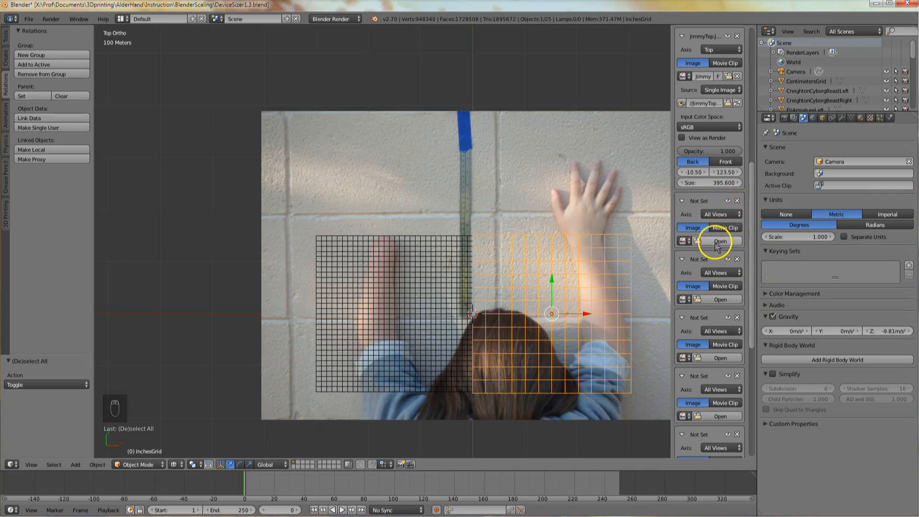
# Step: Load jimmyside.JPG into the second background image slot
pyautogui.click(720, 241)
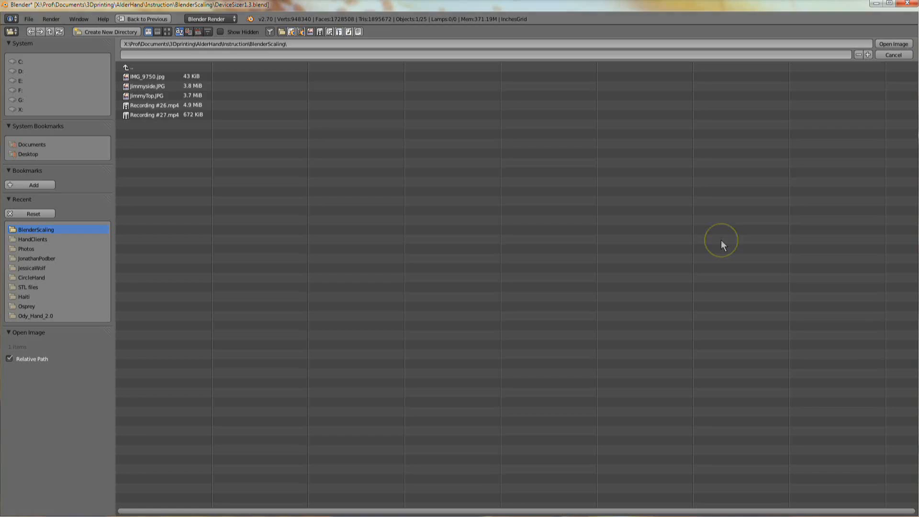
pyautogui.moveTo(194, 185)
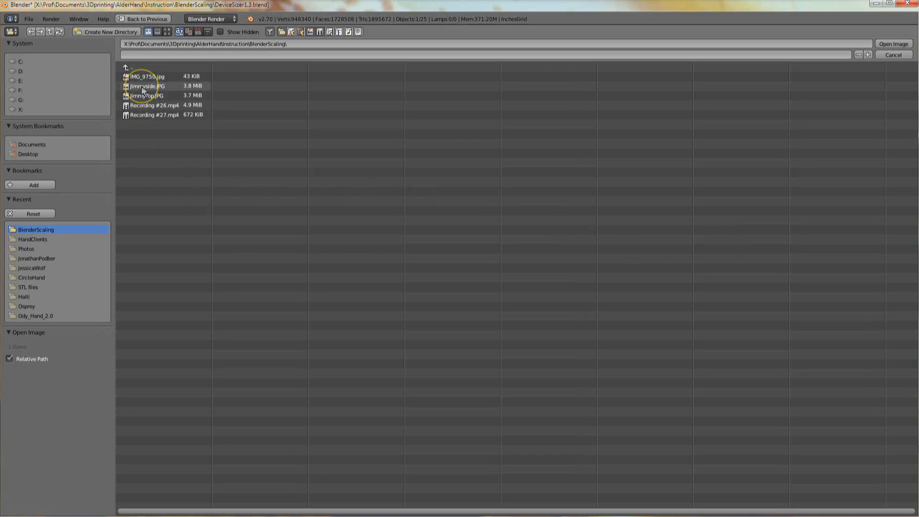
pyautogui.click(147, 86)
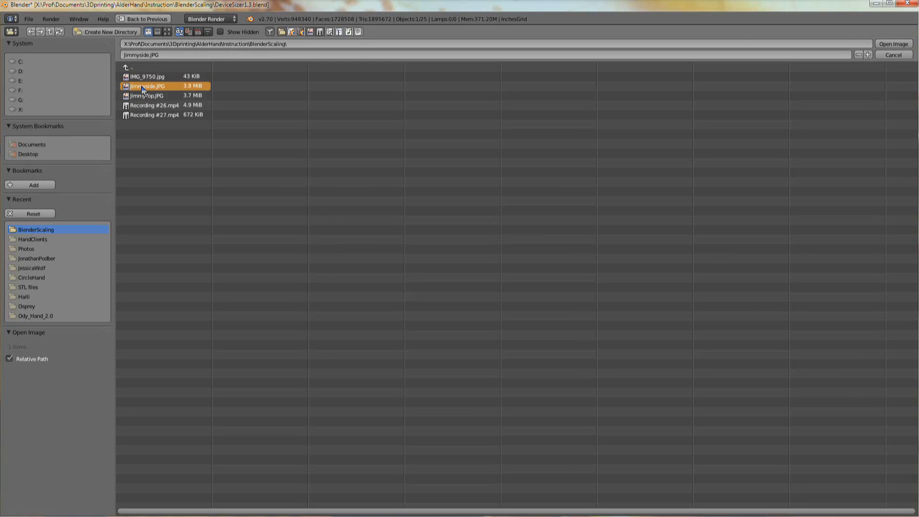
pyautogui.moveTo(893, 43)
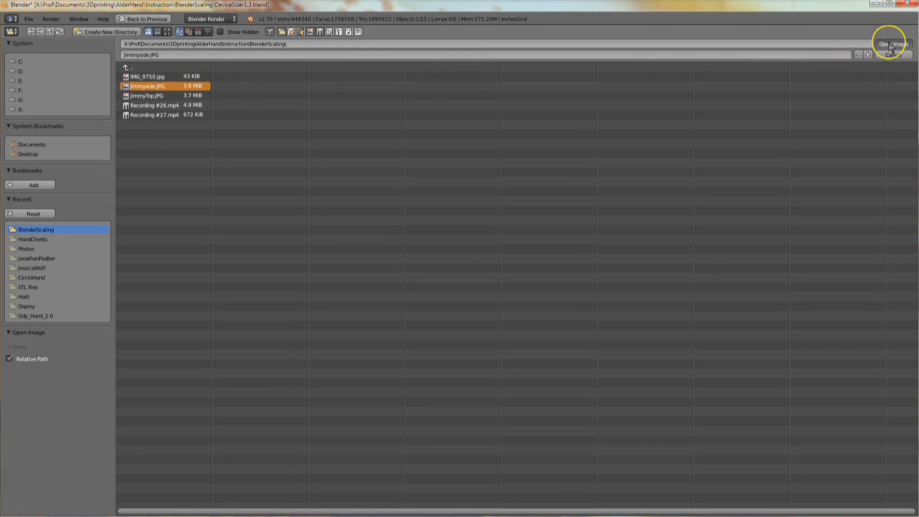
pyautogui.click(892, 43)
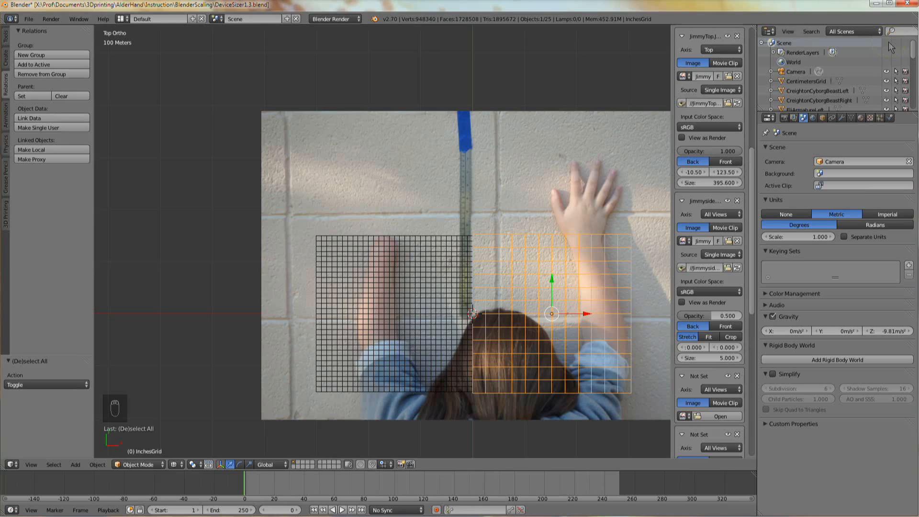
pyautogui.moveTo(516, 195)
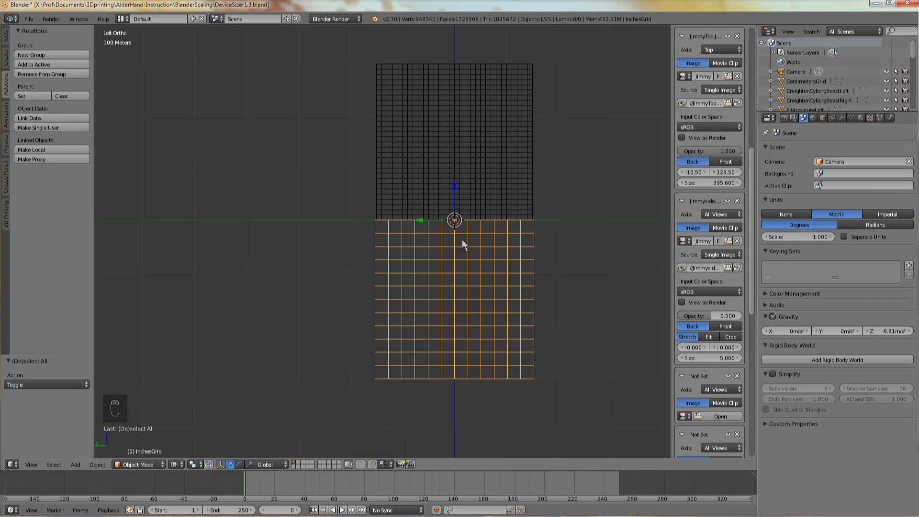
pyautogui.moveTo(31, 462)
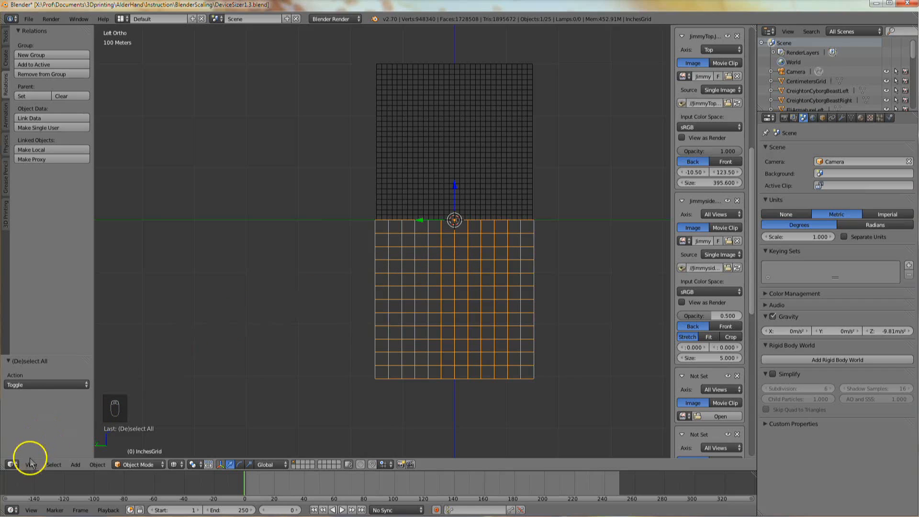
# Step: Switch the 3D View to Right (Numpad 3) via the View menu
pyautogui.click(30, 464)
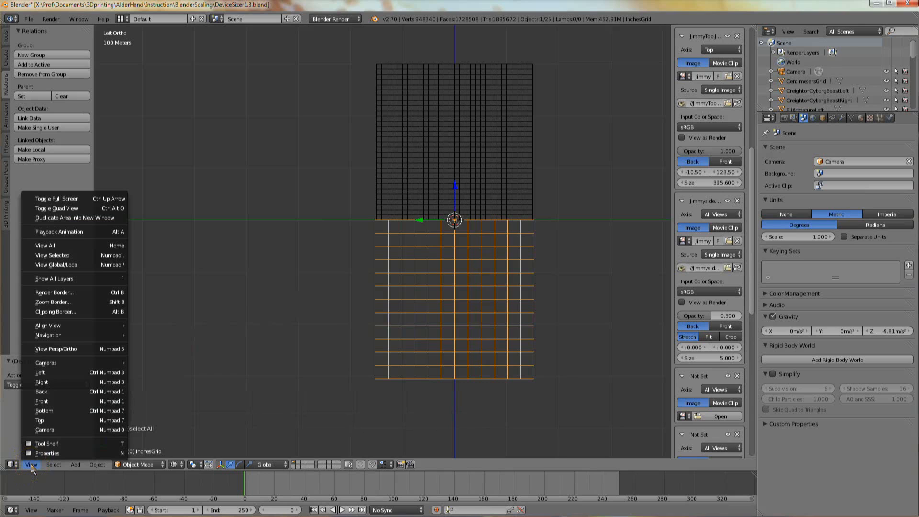
pyautogui.moveTo(41, 382)
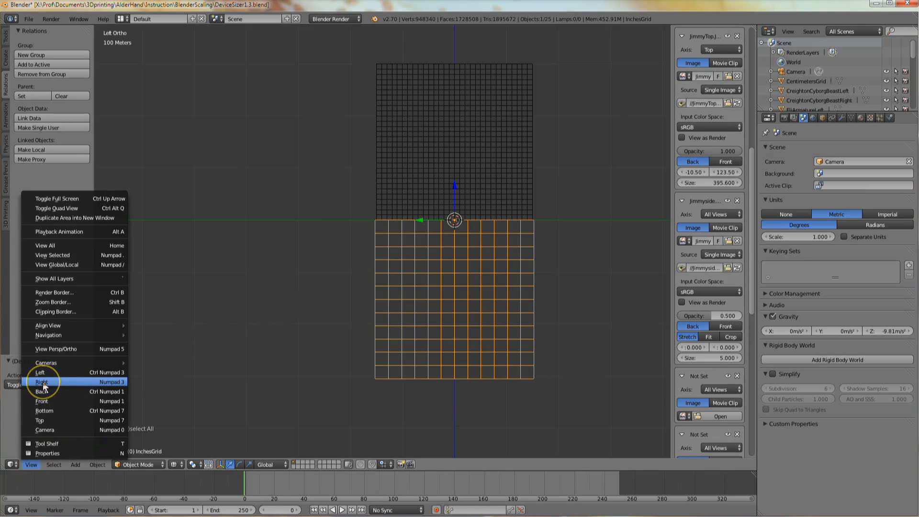
pyautogui.click(41, 382)
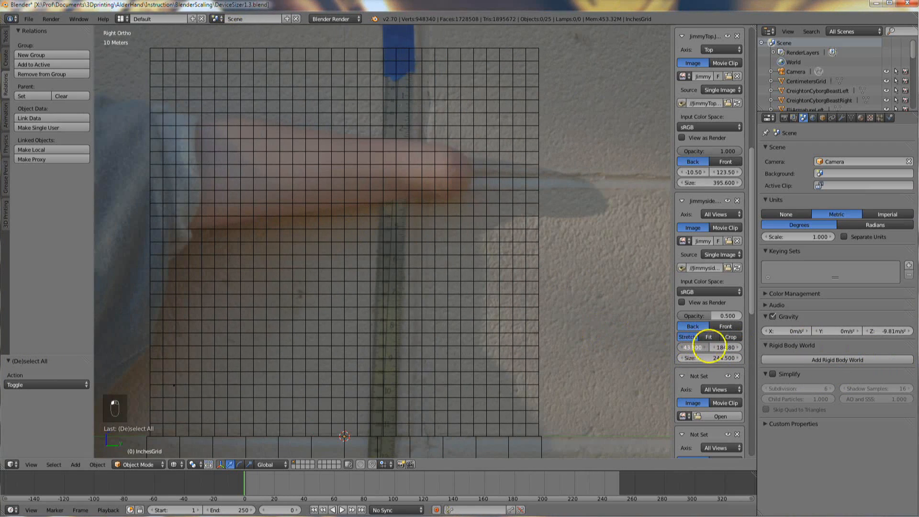
# Step: Set the jimmyside photo's offset, Size 244.5, Opacity 0.705, and Axis to Right
pyautogui.click(687, 336)
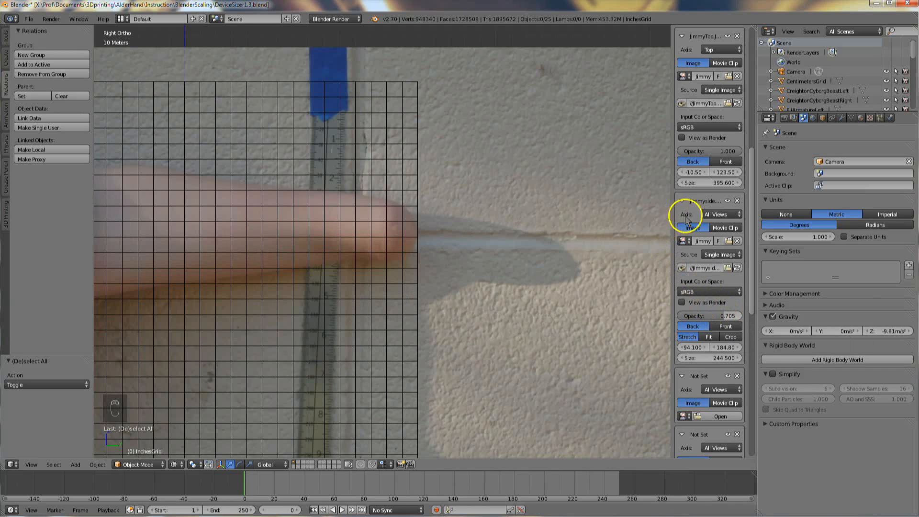
pyautogui.click(717, 213)
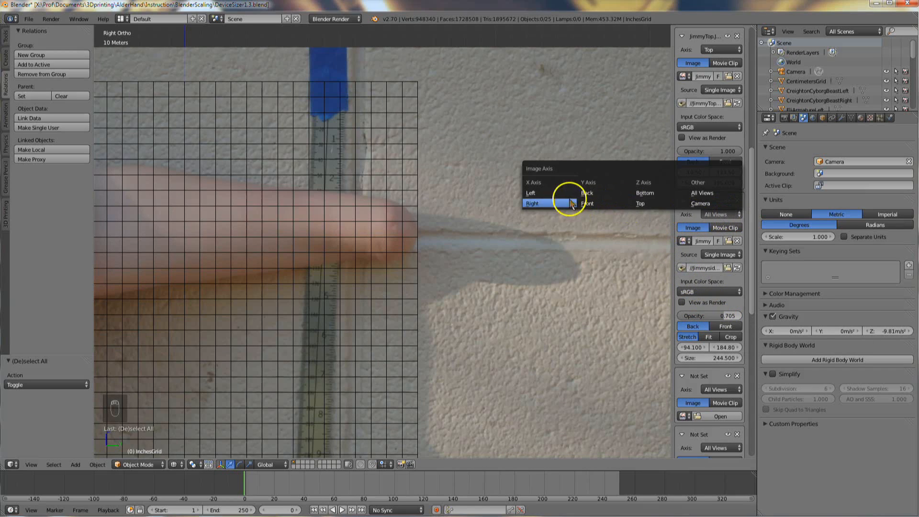
pyautogui.click(532, 203)
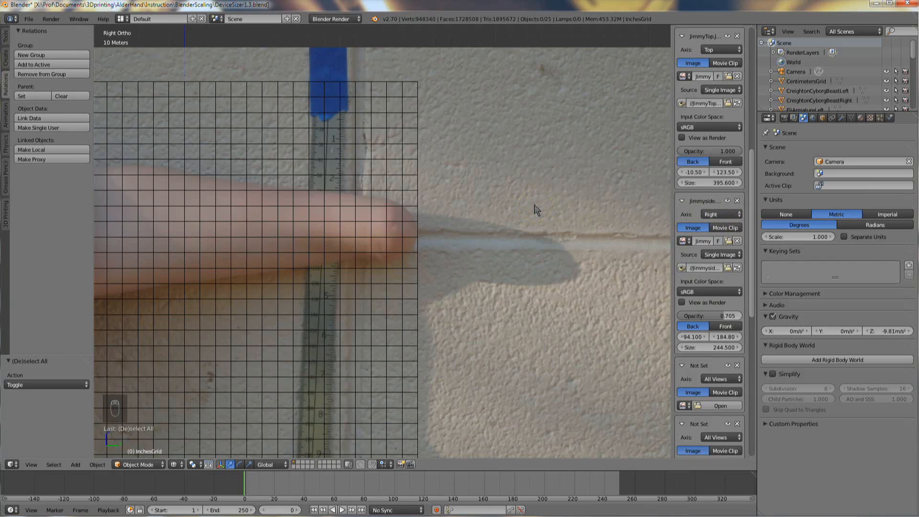
# Step: Set the arm photo's background-image Axis to Left so it shows only in left view
pyautogui.click(721, 49)
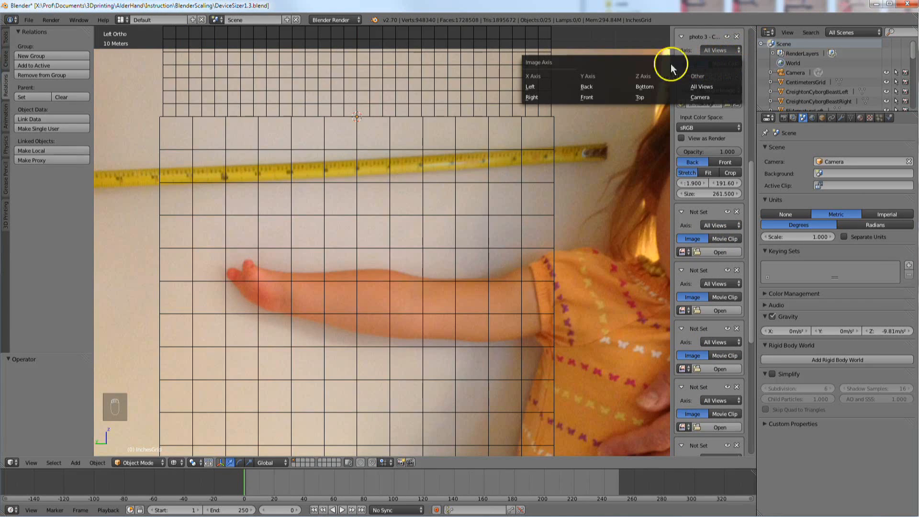
pyautogui.moveTo(532, 86)
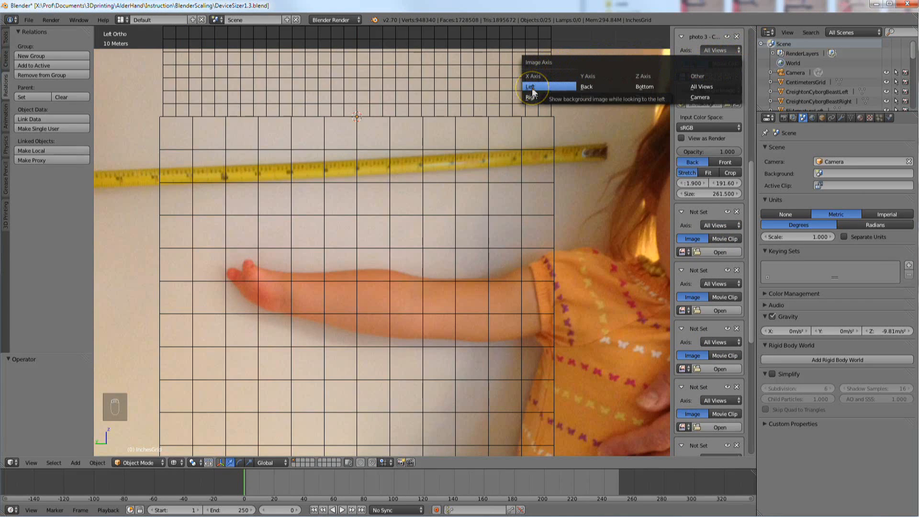
pyautogui.click(530, 86)
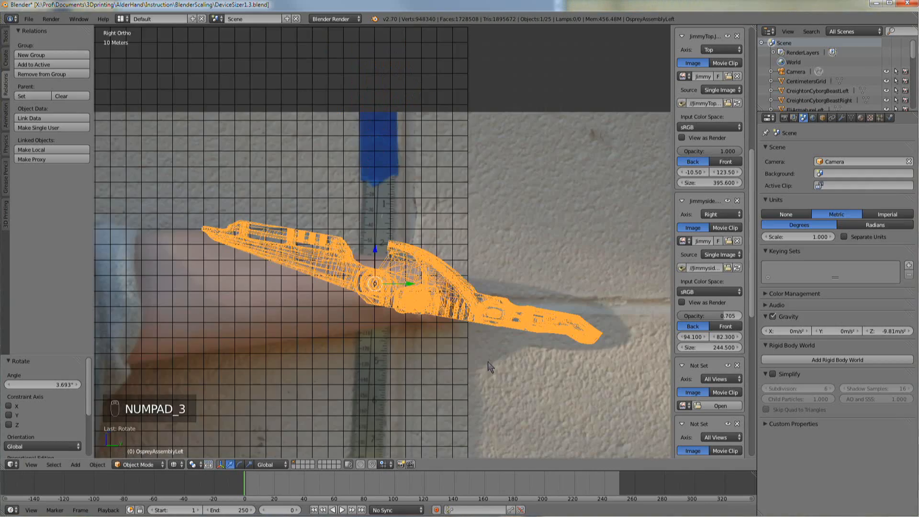
# Step: Deselect OspreyAssemblyLeft to check its tilted placement along the arm
pyautogui.press('a')
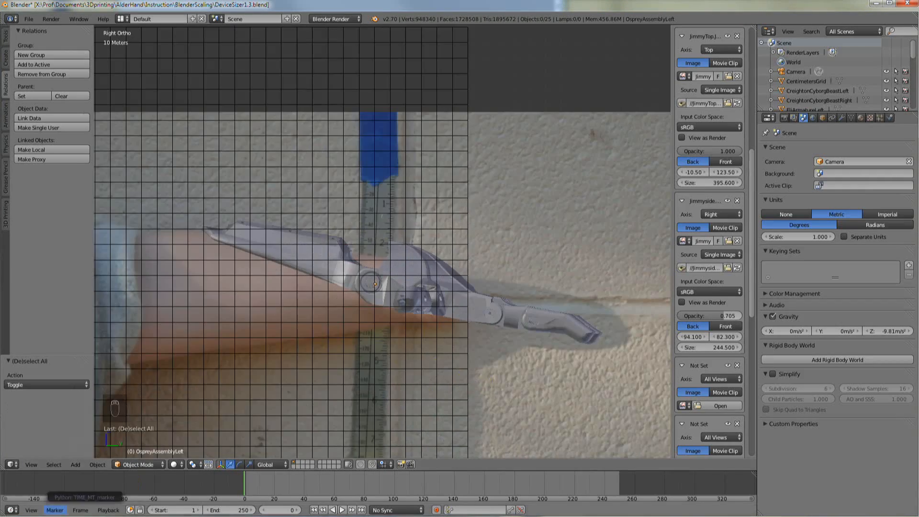